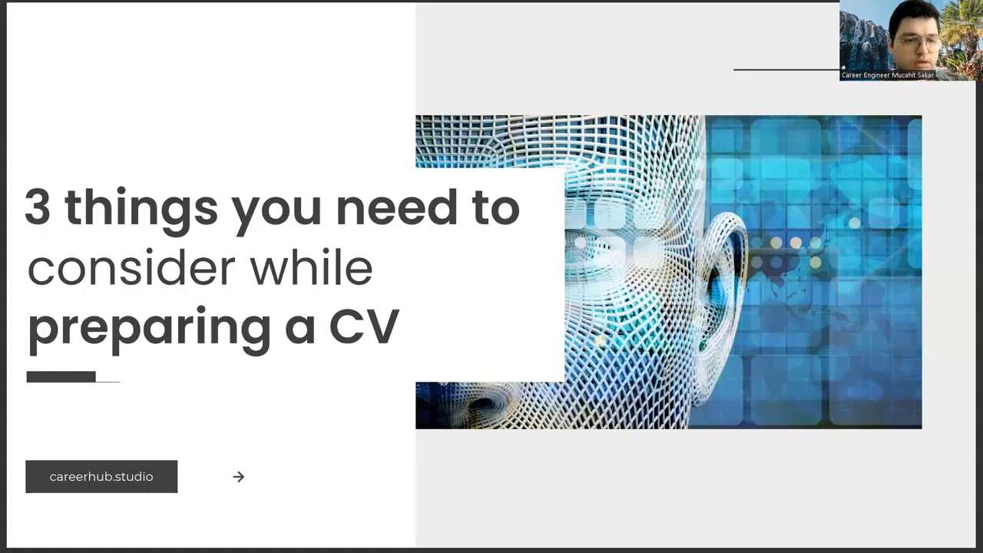
mouse_move(839, 281)
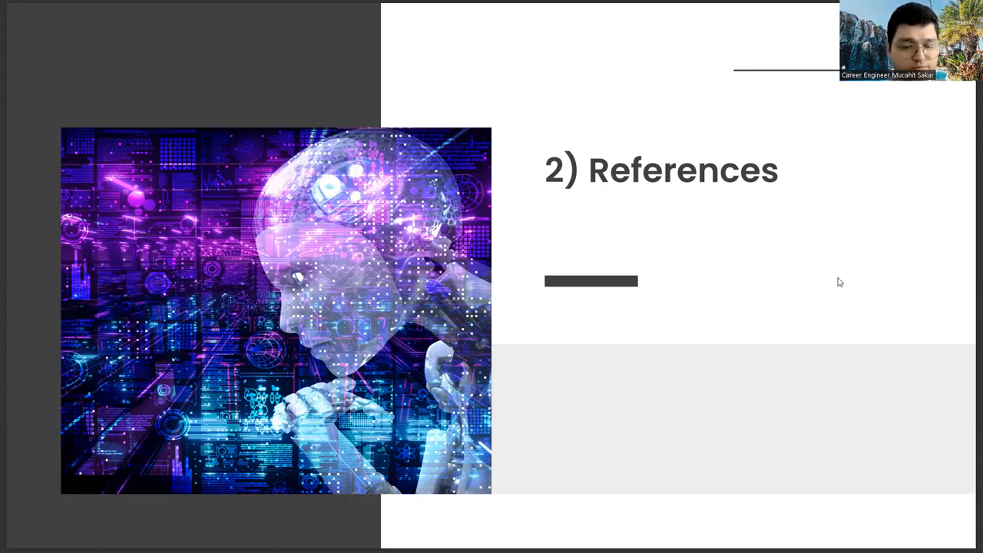
key("right")
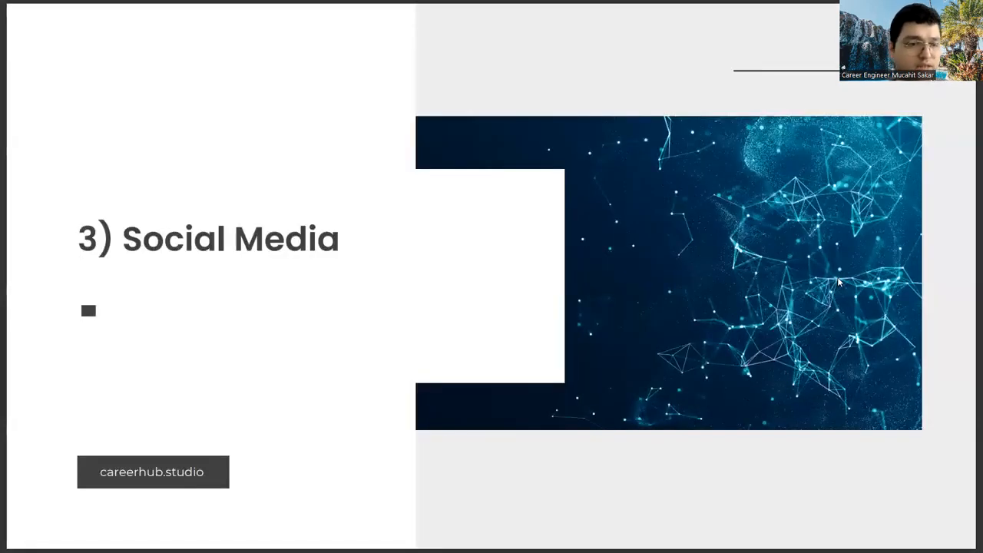